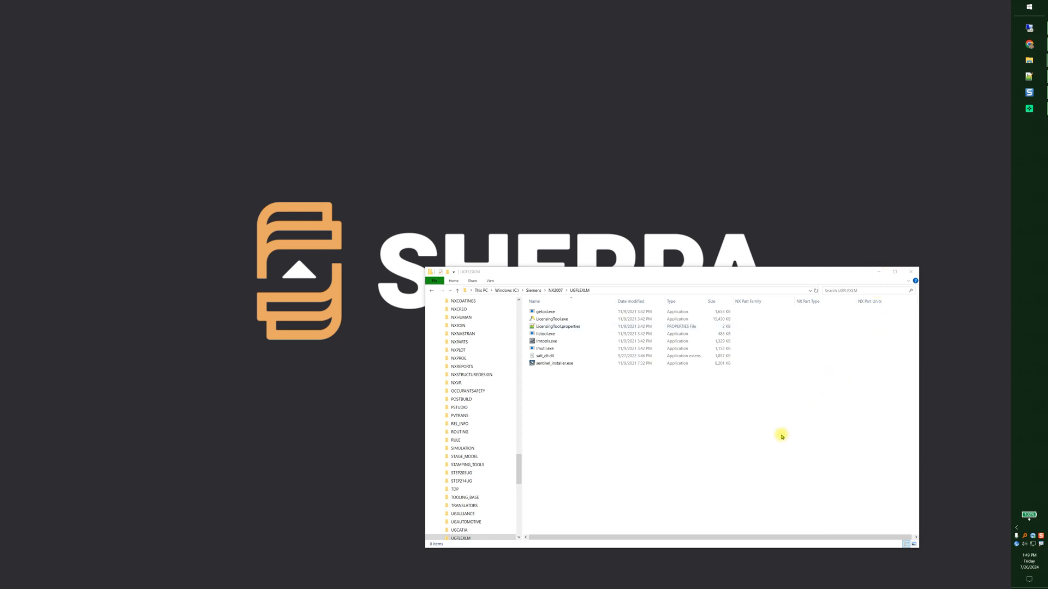
mouse_move(746, 416)
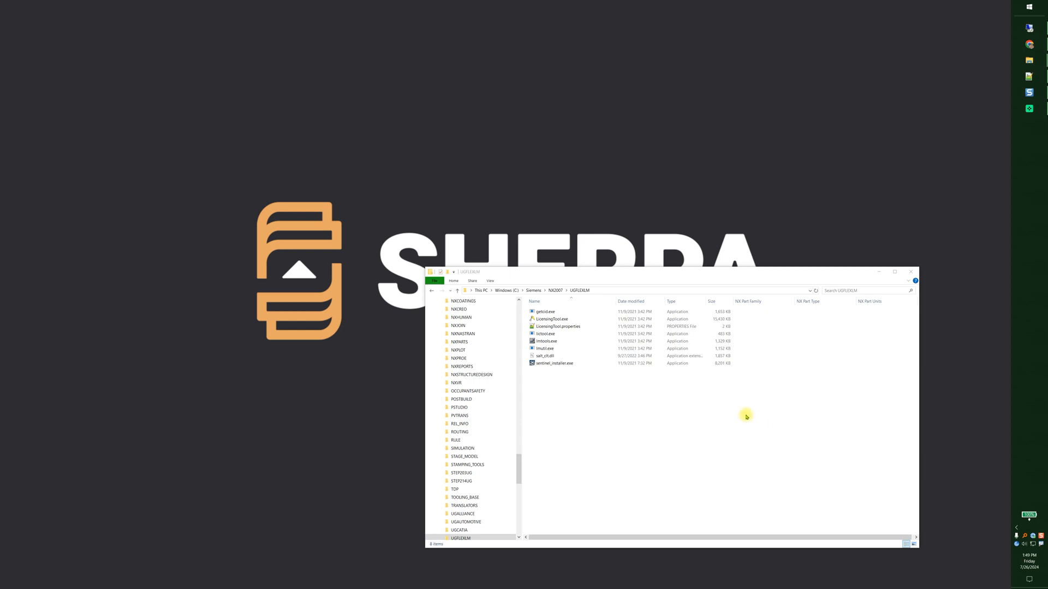
mouse_move(767, 421)
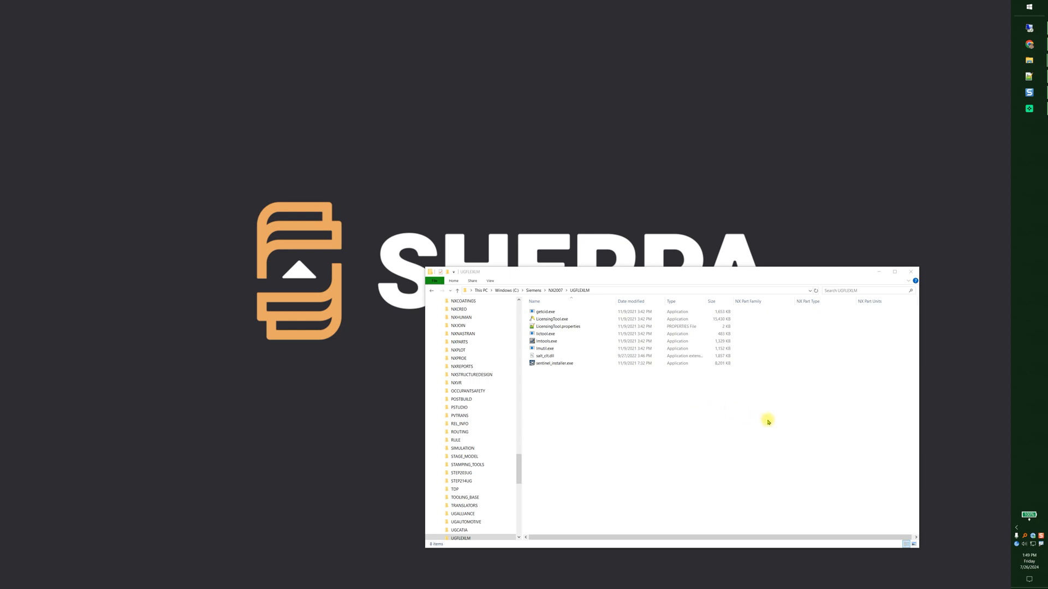
mouse_move(628, 433)
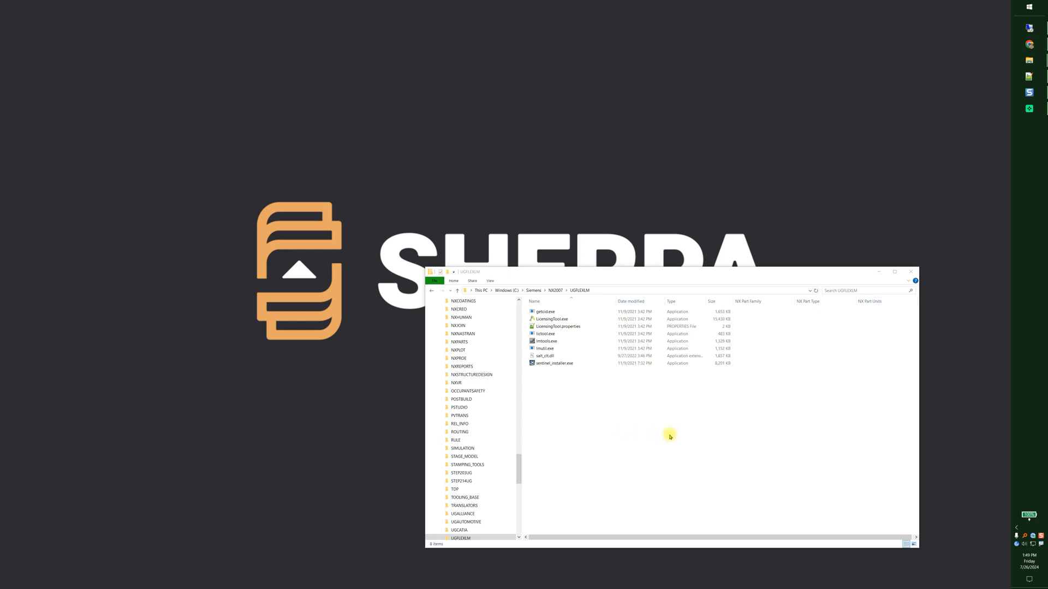
- Run the local LicensingTool.exe from UGFLEXLM, confirm version 1.4.0.0 on About, and close it
click(551, 318)
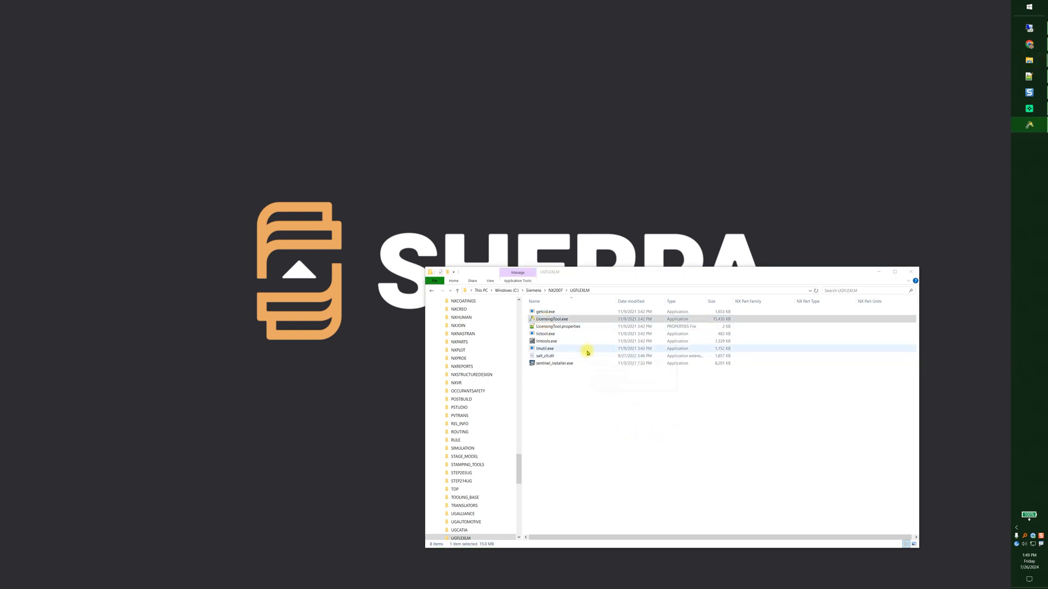
double_click(551, 319)
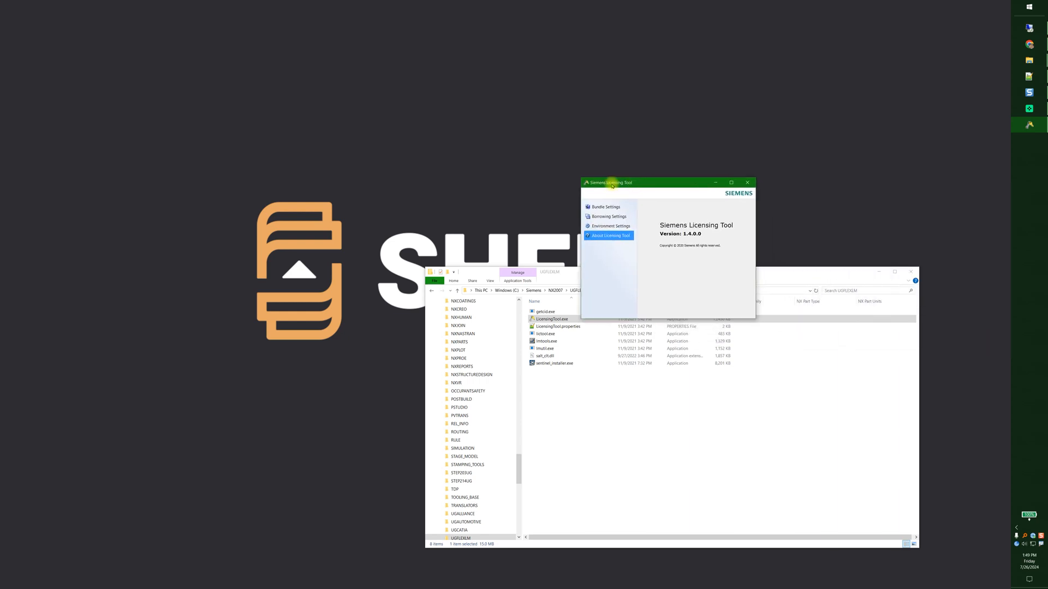
click(606, 206)
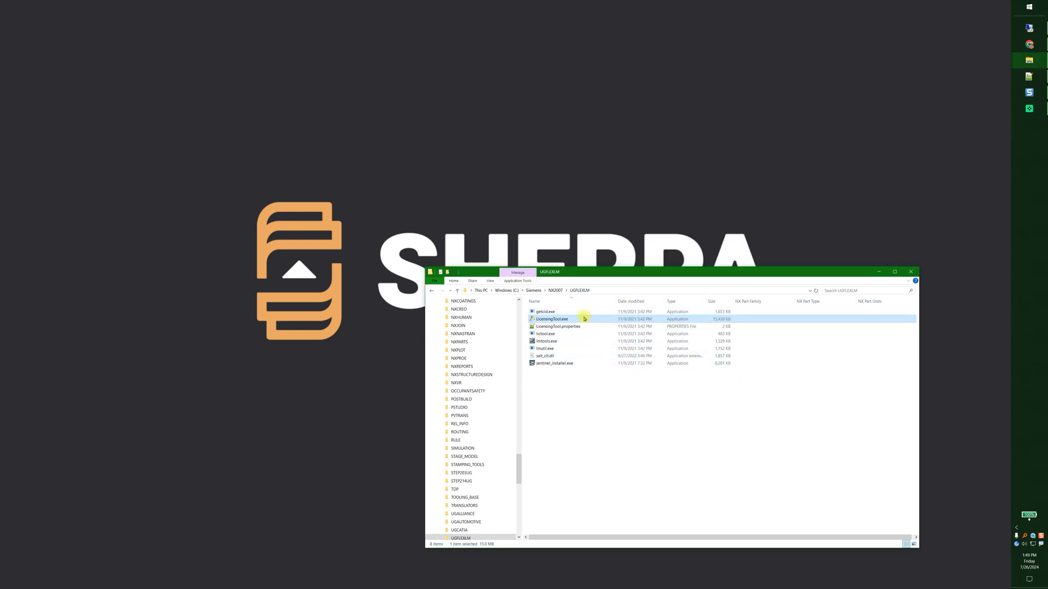
mouse_move(580, 394)
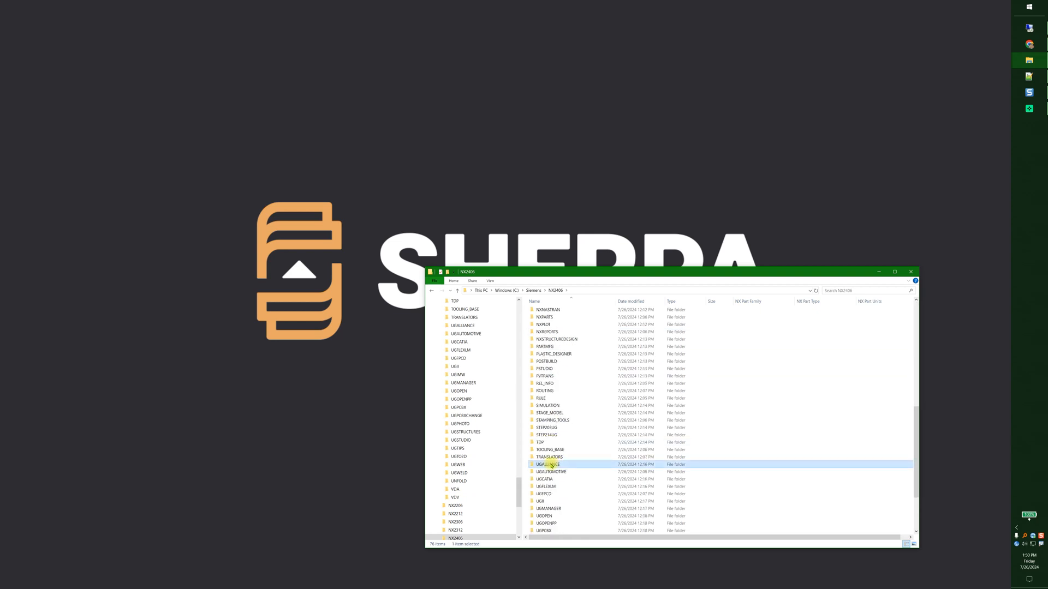
- Run LicensingTool.exe from N:\LicensingTool on the NXCustom drive, showing version 2.6.0.0
double_click(547, 464)
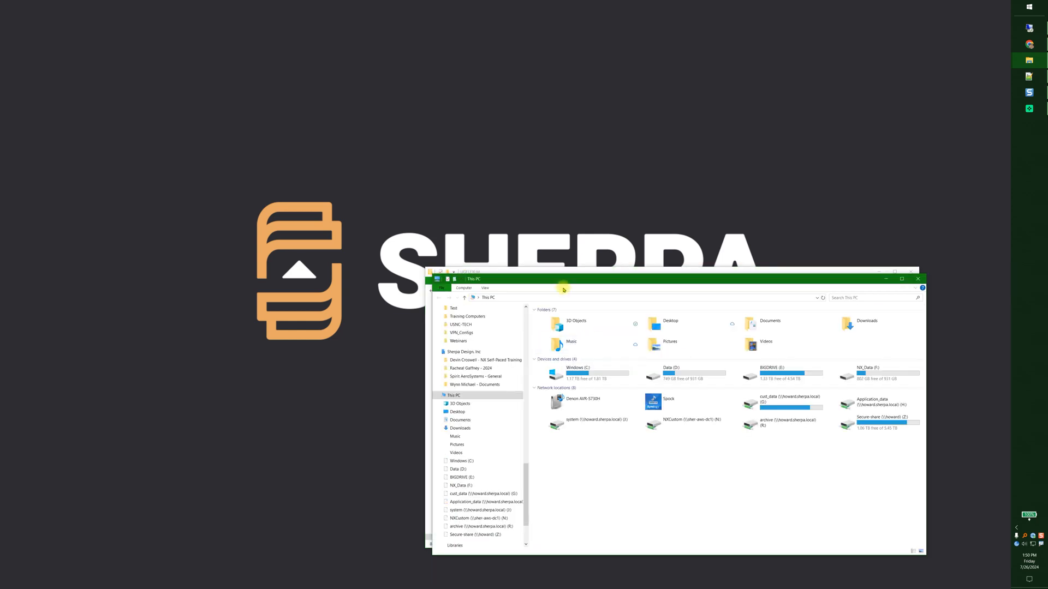
double_click(683, 419)
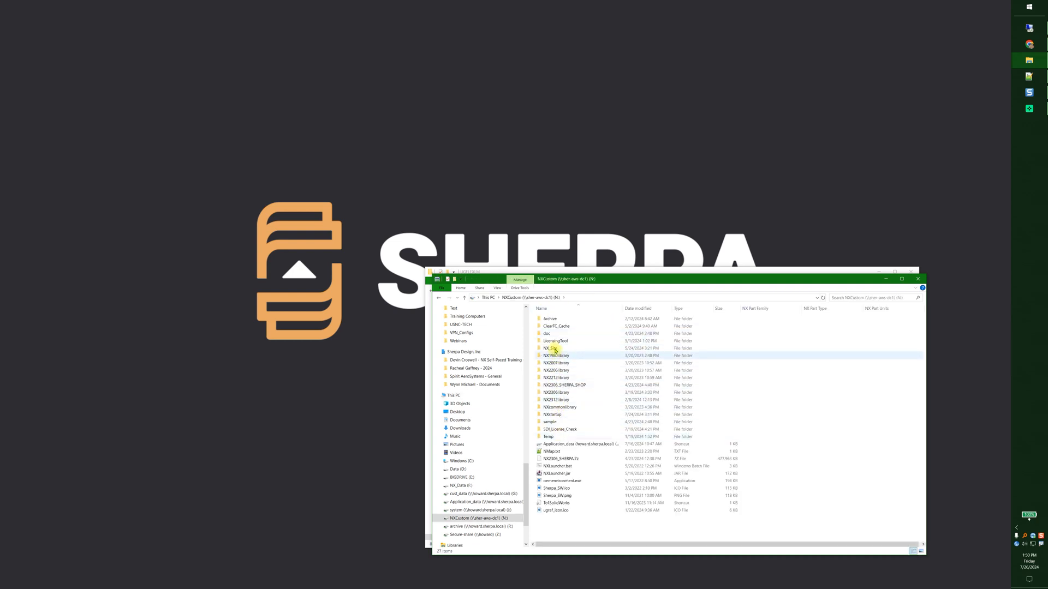
double_click(555, 341)
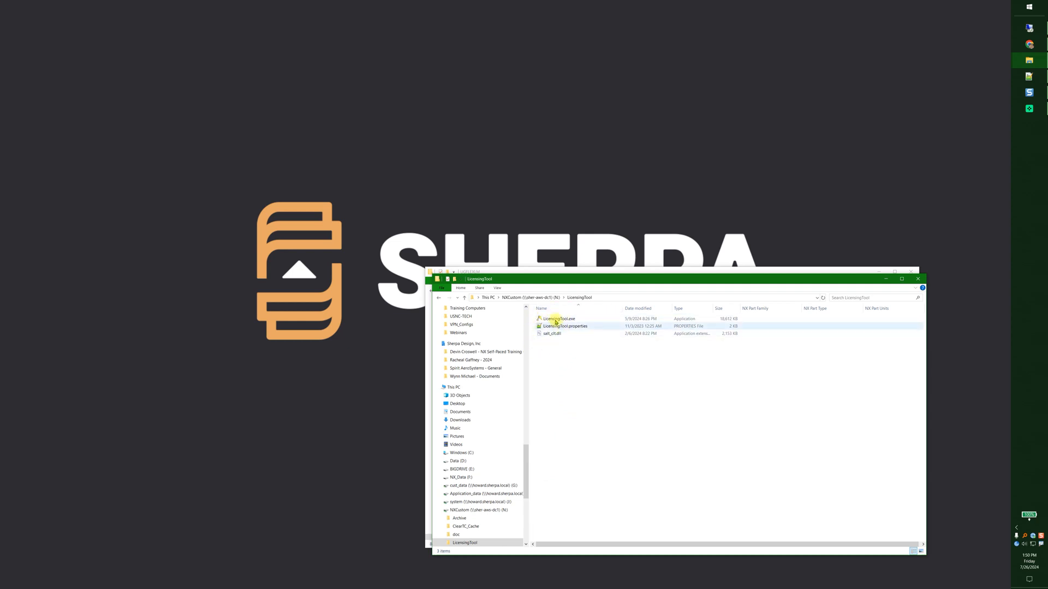
click(559, 317)
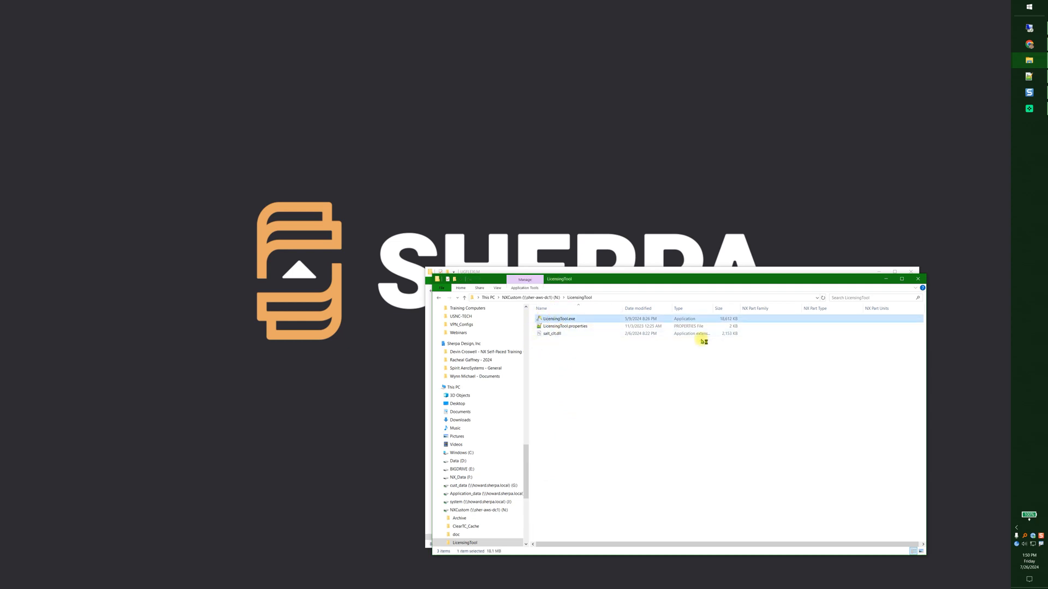
double_click(559, 318)
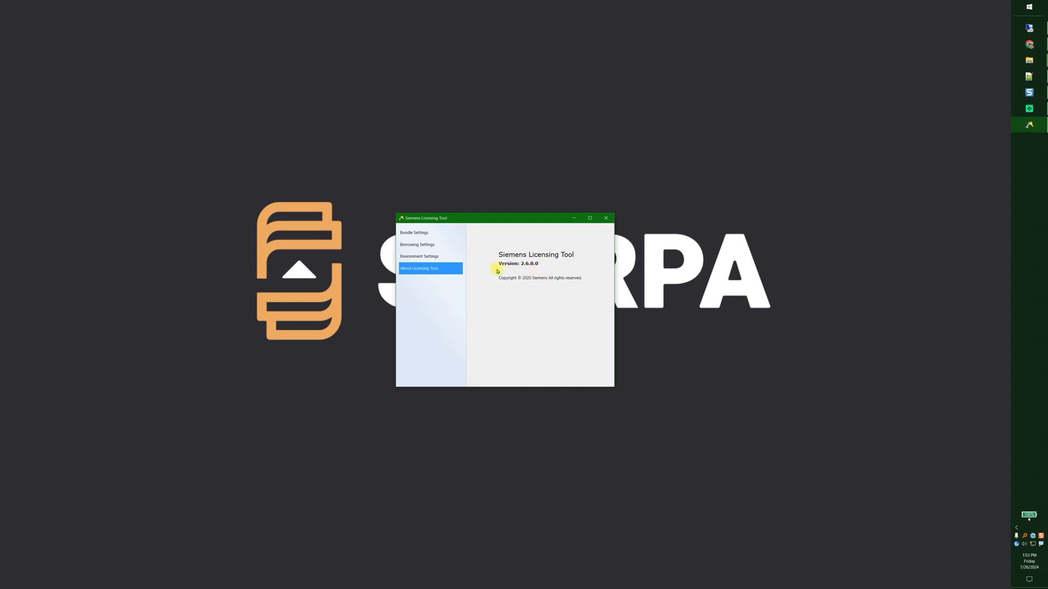
- Show Bundle Settings and select an available milling bundle from the list
click(415, 233)
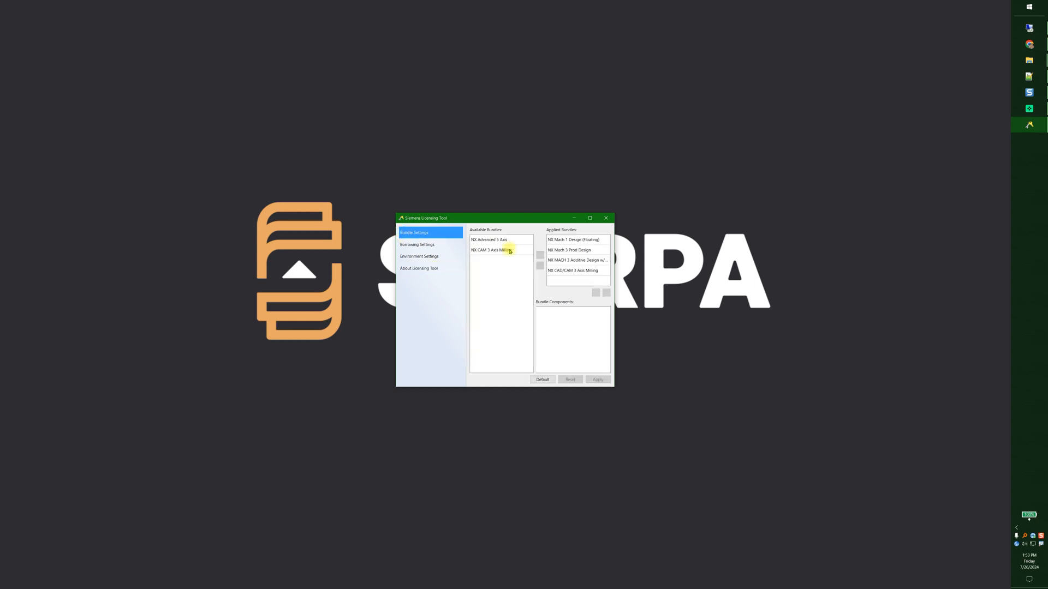
click(417, 245)
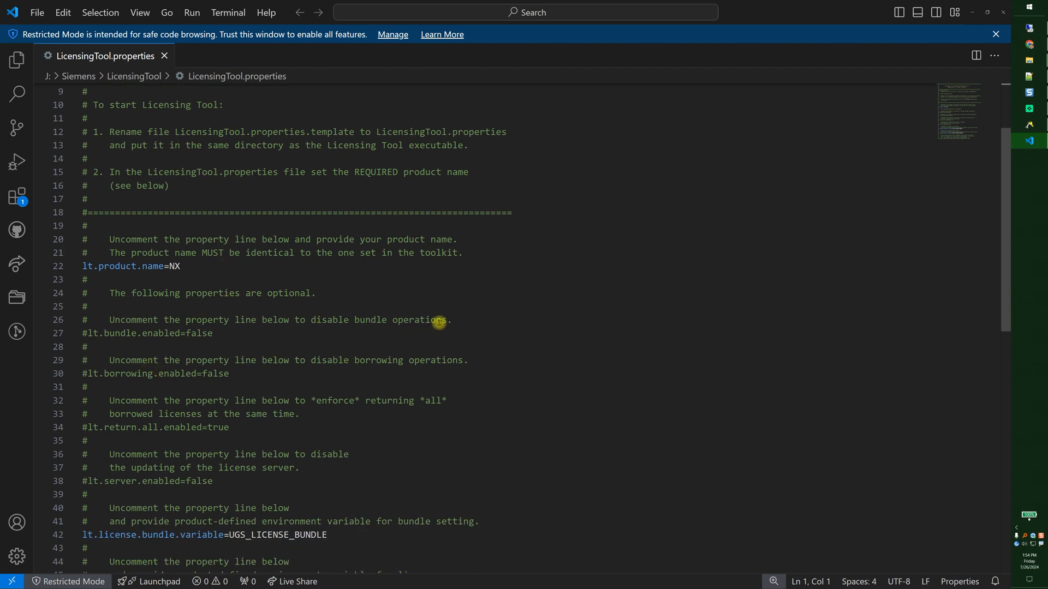
- Uncomment lt.borrowing.enabled=false on line 30 of LicensingTool.properties and save
drag(142, 320, 447, 319)
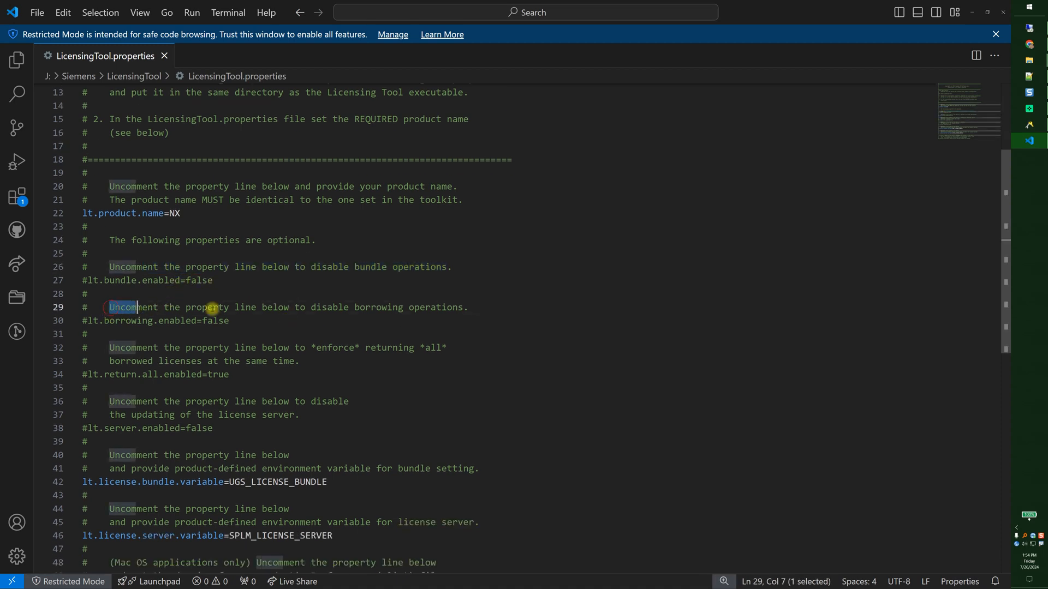
drag(119, 308, 461, 308)
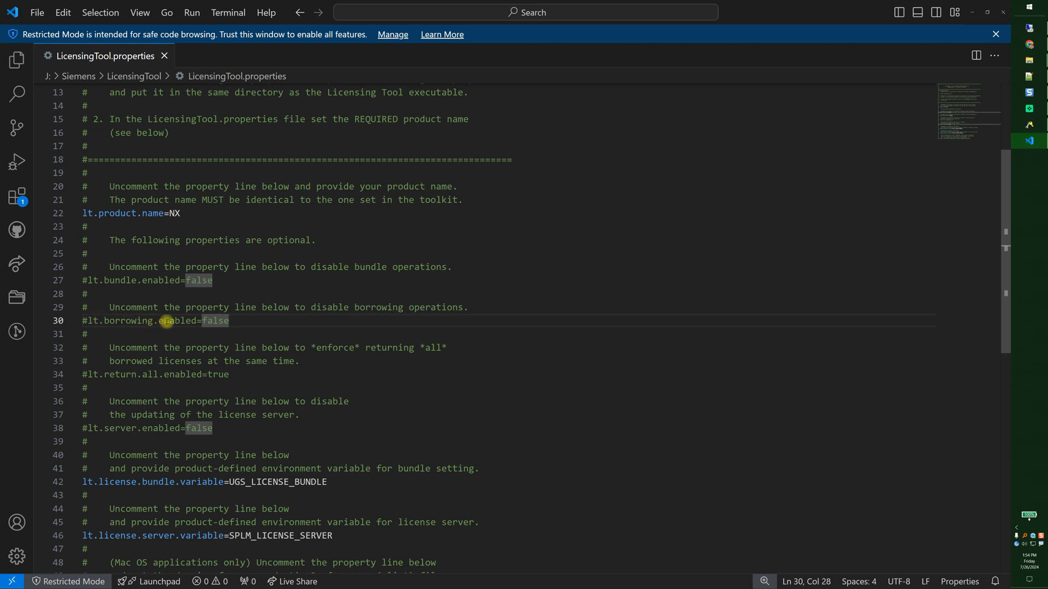
mouse_move(255, 307)
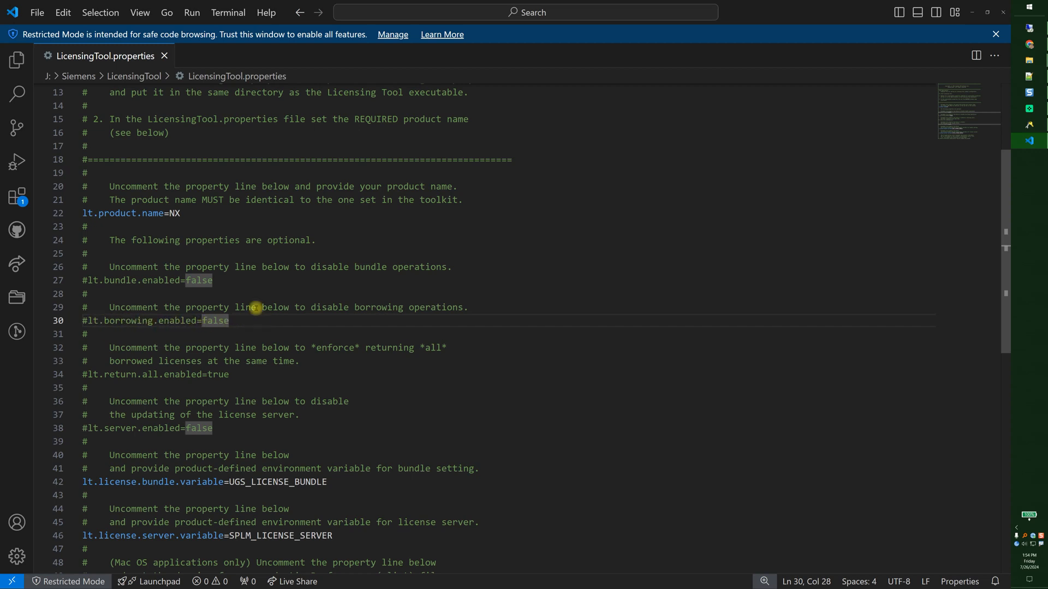
mouse_move(105, 320)
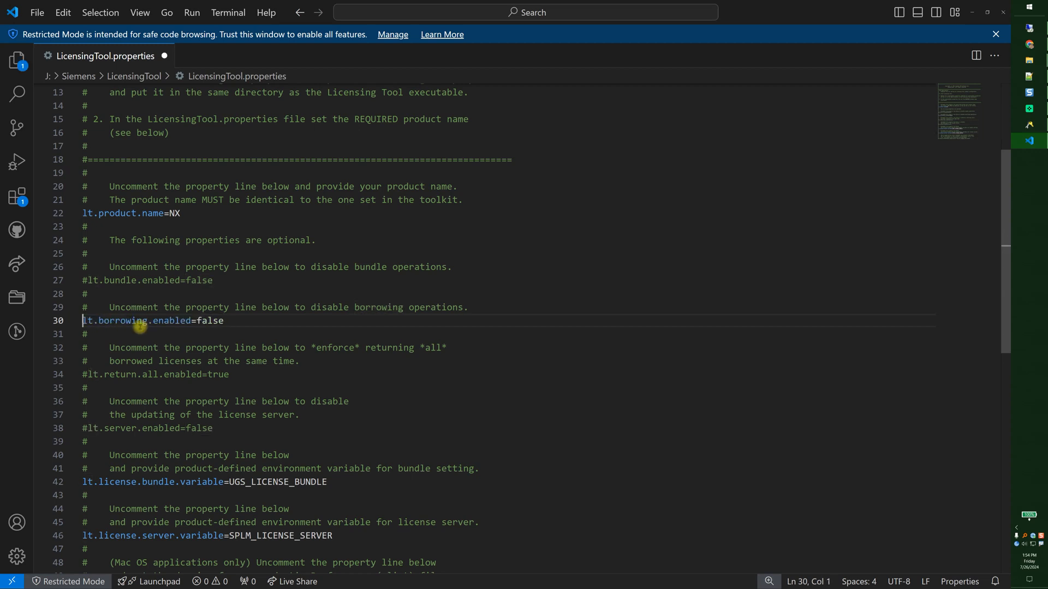
key(ctrl+s)
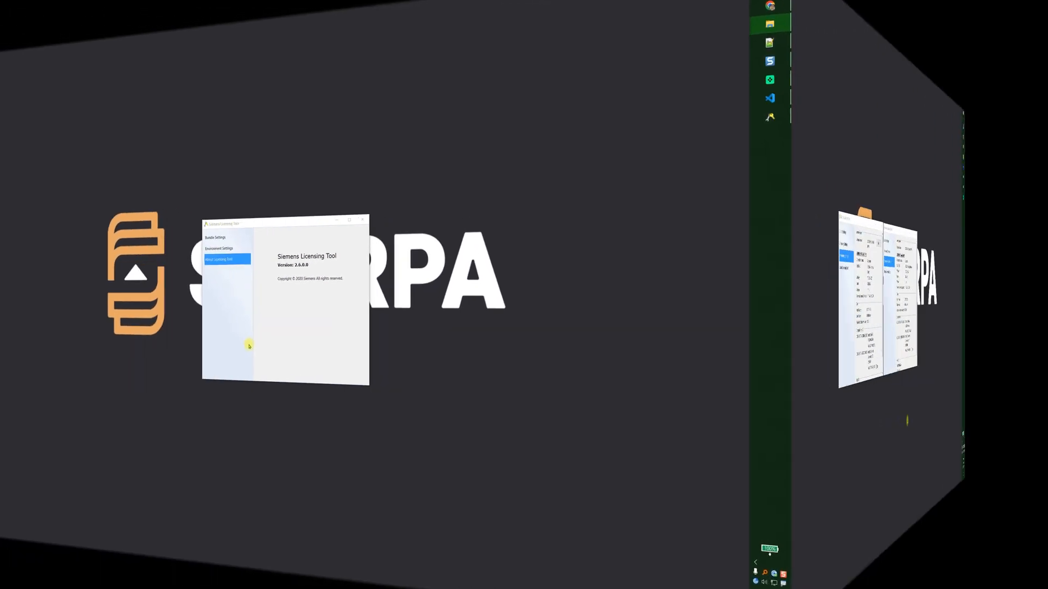
- Focus the left Licensing Tool window so both Environment Settings pages show side by side
click(219, 248)
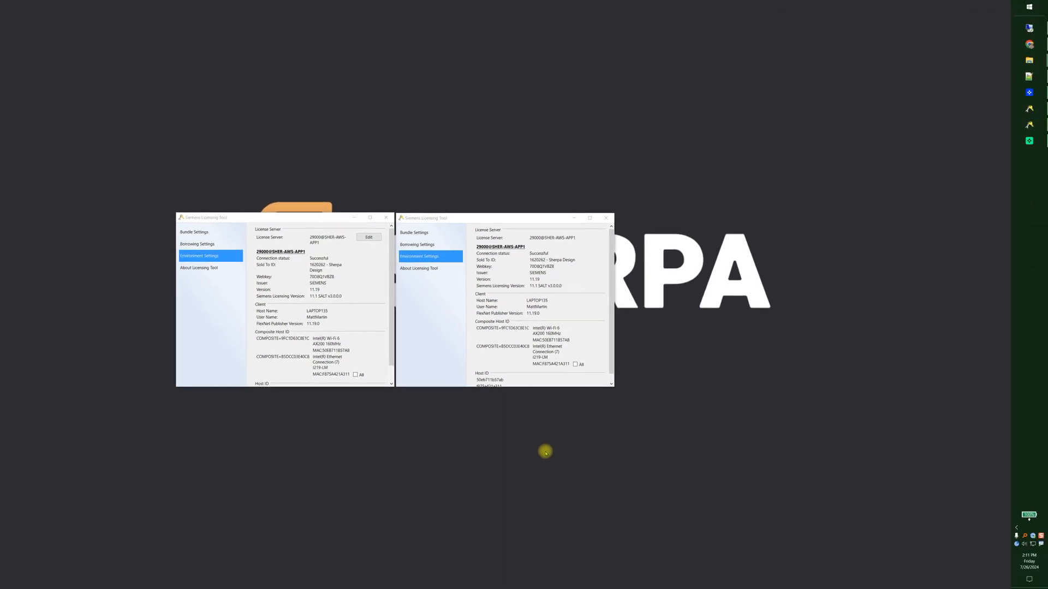
mouse_move(413, 374)
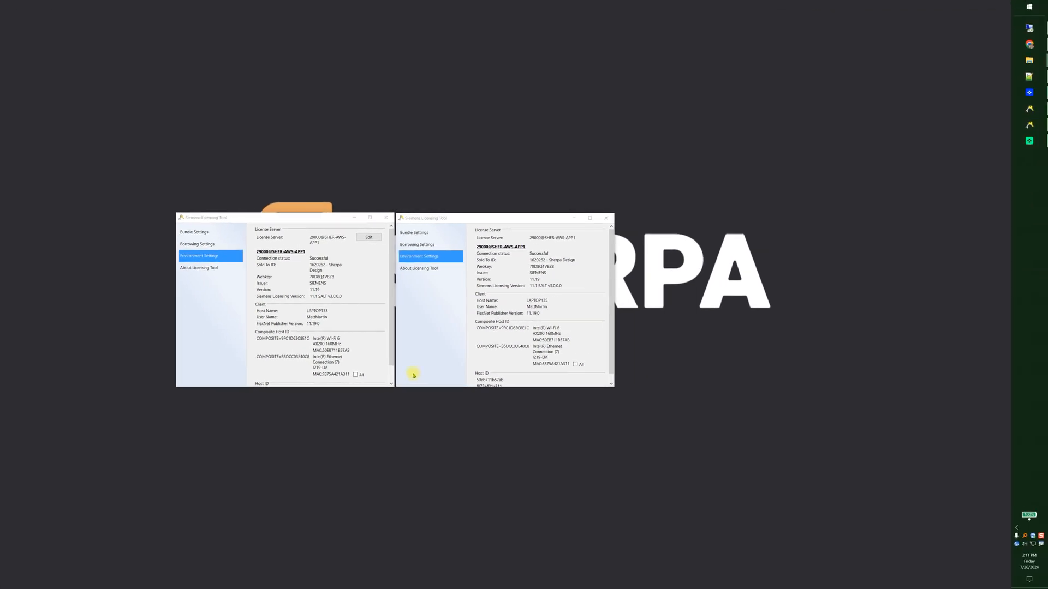
click(315, 252)
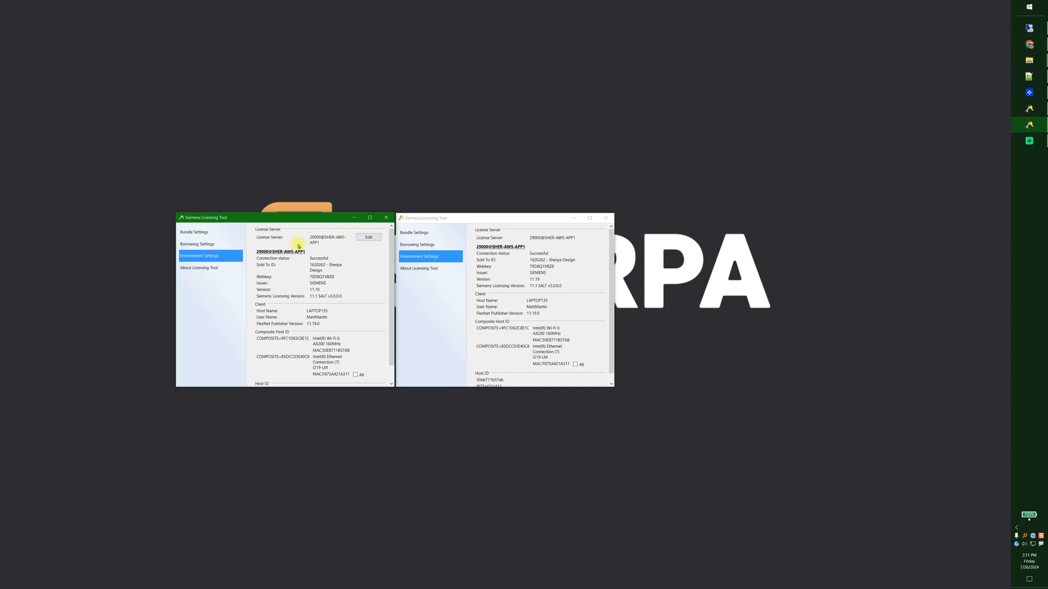
mouse_move(594, 245)
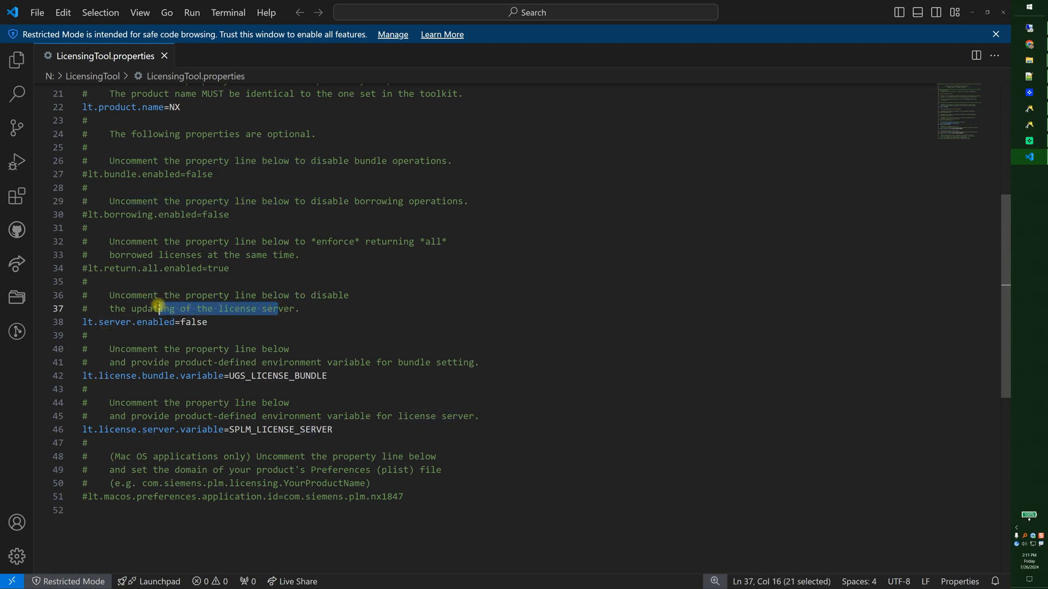
- Highlight line 37 of LicensingTool.properties where lt.server.enabled=false is uncommented
click(94, 321)
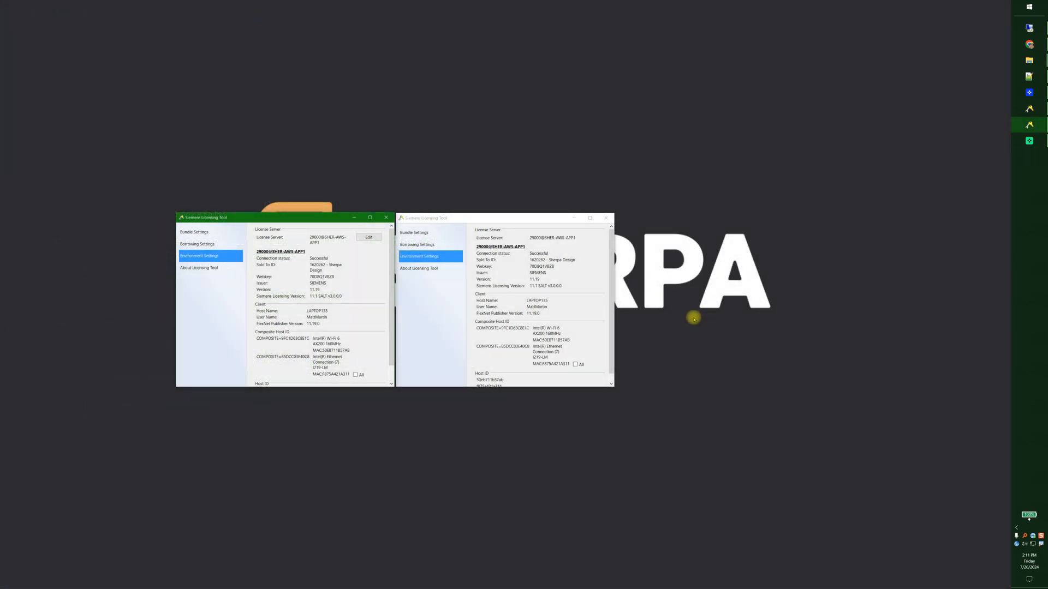
mouse_move(705, 309)
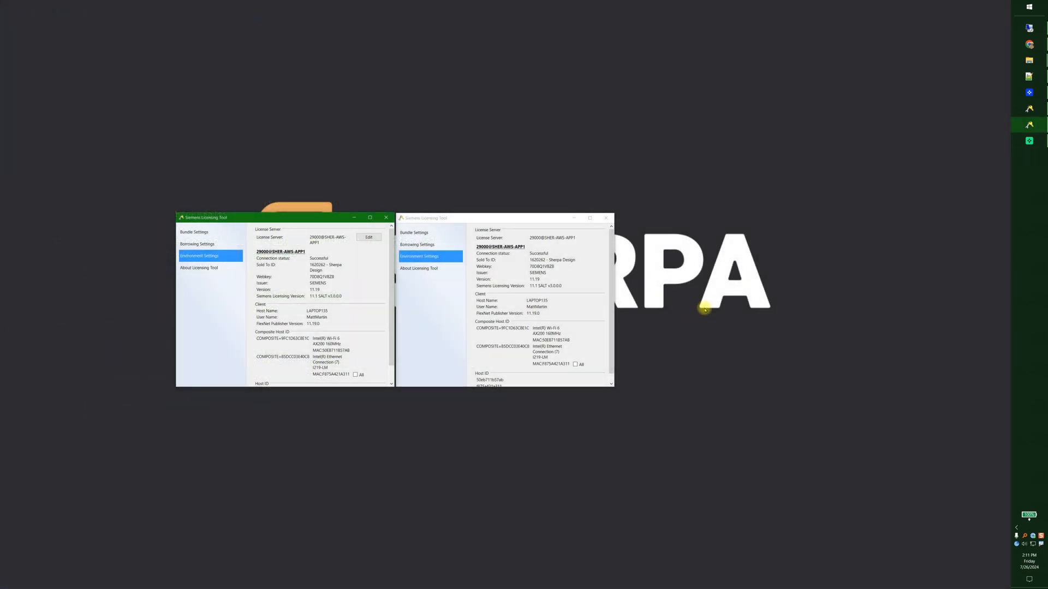